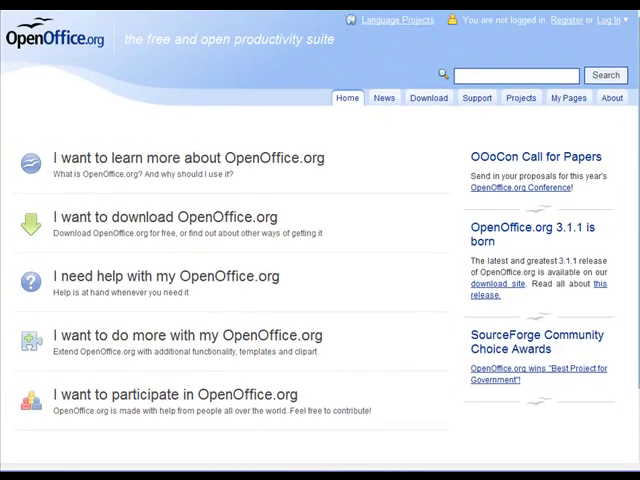
{"action": "mouse_move", "coordinate": [332, 164]}
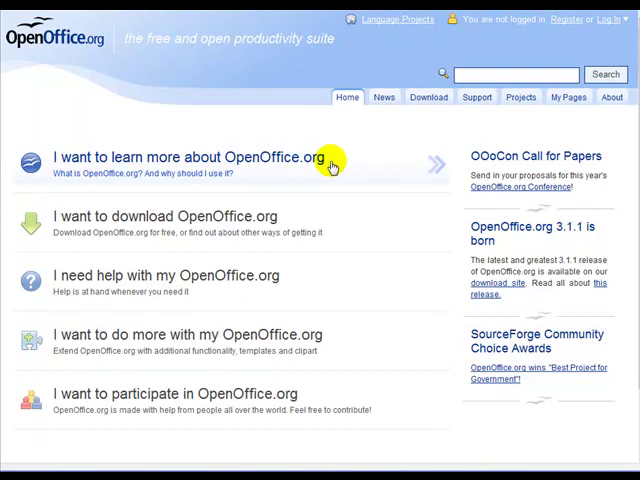
{"action": "mouse_move", "coordinate": [436, 208]}
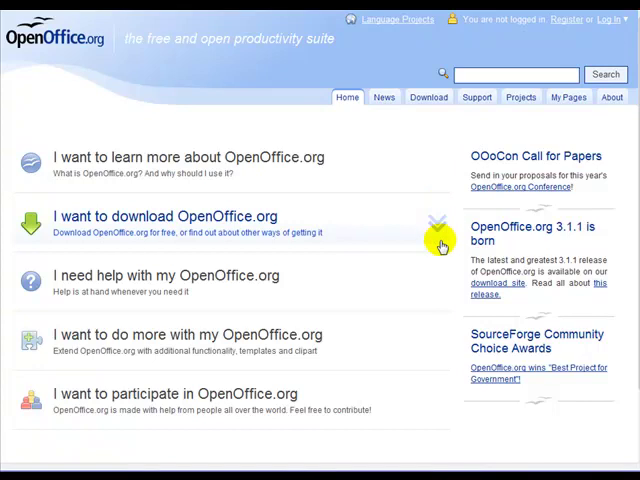
{"action": "mouse_move", "coordinate": [444, 344]}
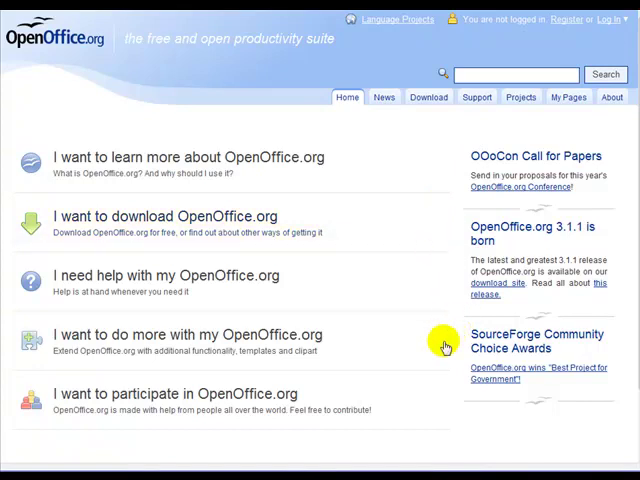
{"action": "mouse_move", "coordinate": [624, 442]}
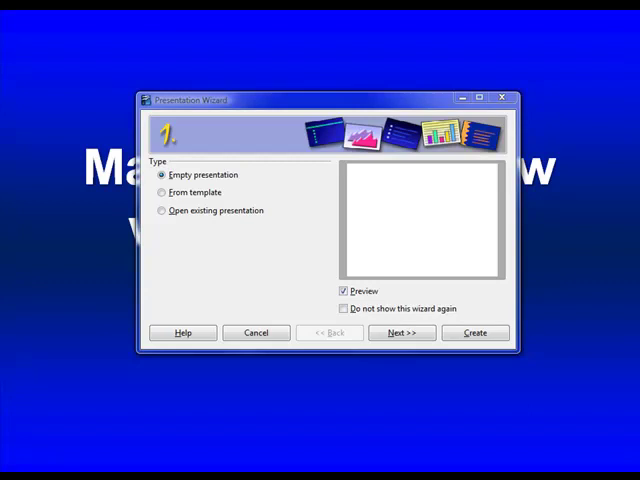
{"action": "mouse_move", "coordinate": [124, 140]}
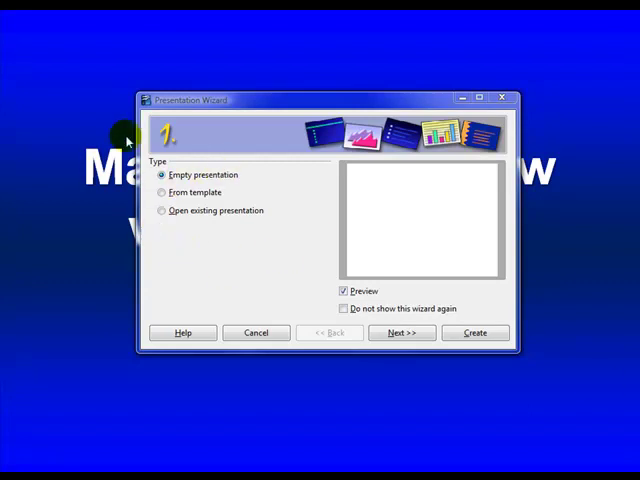
{"action": "mouse_move", "coordinate": [262, 252]}
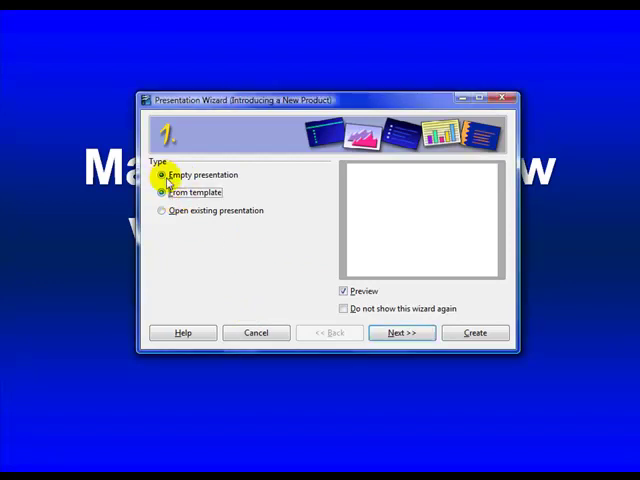
- Preview the Recommendation of a Strategy and New Product templates, then proceed with an empty presentation
{"action": "left_click", "coordinate": [162, 192]}
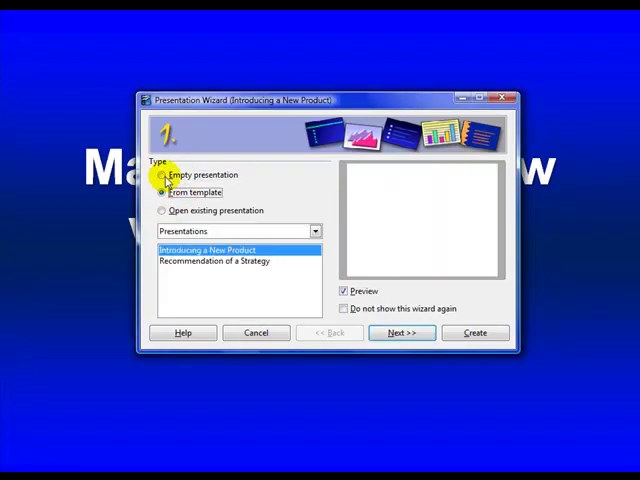
{"action": "left_click", "coordinate": [164, 174]}
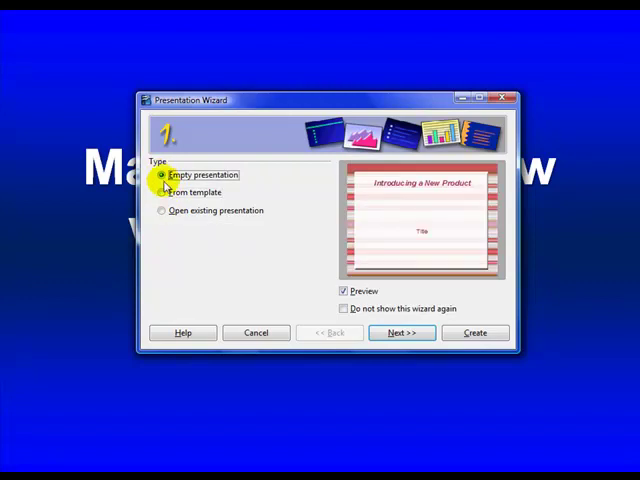
{"action": "left_click", "coordinate": [164, 192]}
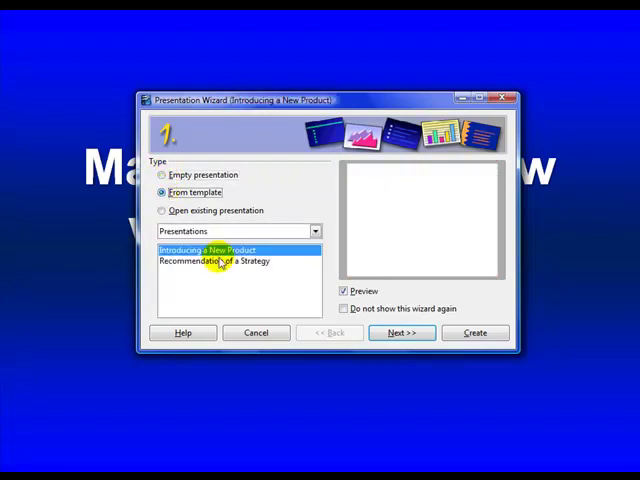
{"action": "left_click", "coordinate": [220, 260]}
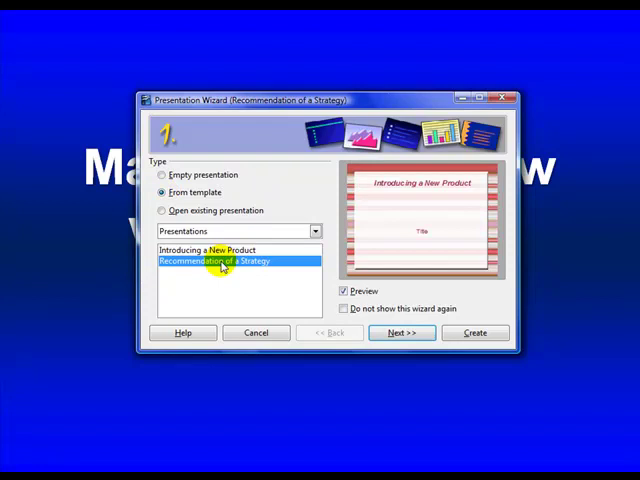
{"action": "left_click", "coordinate": [204, 250]}
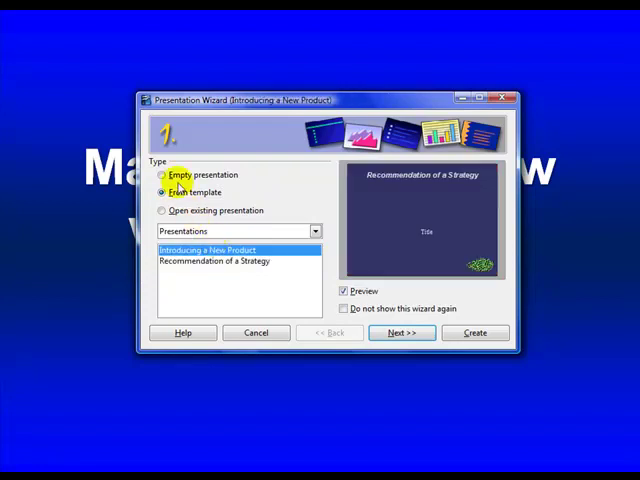
{"action": "left_click", "coordinate": [162, 174]}
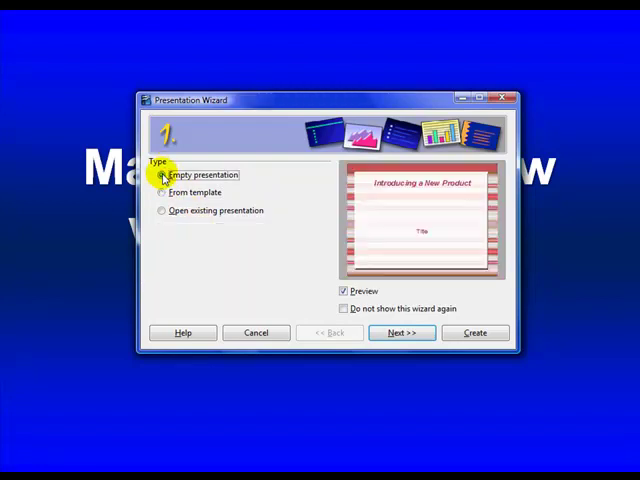
{"action": "left_click", "coordinate": [400, 332]}
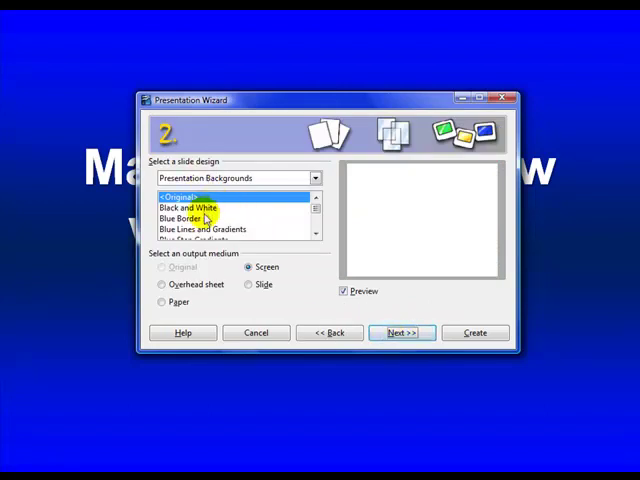
- Try Blue Border and Blue Lines backgrounds, settle on the Blue and Grey design with Slide output
{"action": "left_click", "coordinate": [184, 218]}
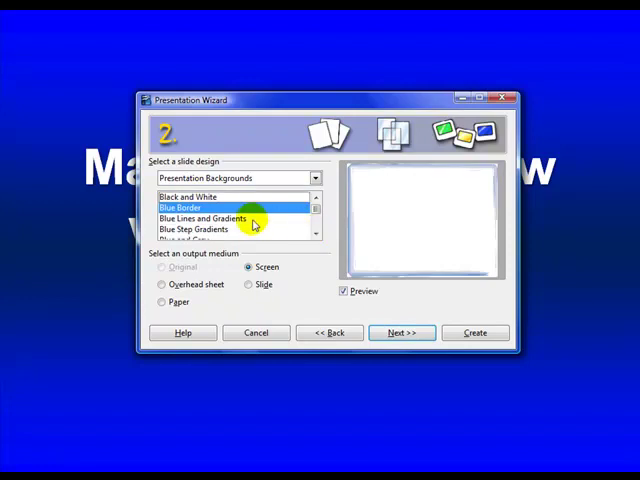
{"action": "left_click", "coordinate": [204, 220]}
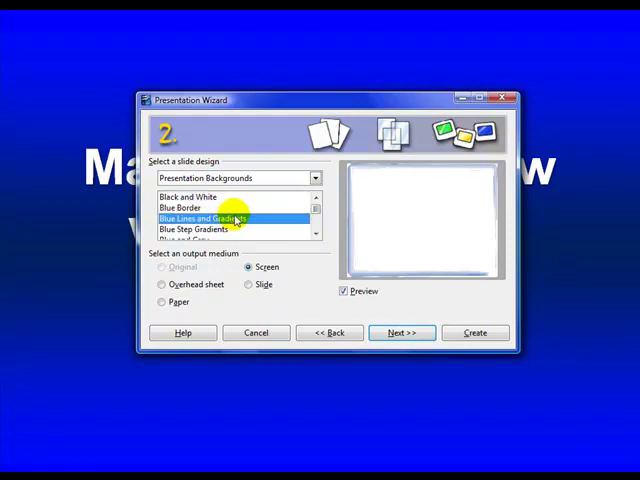
{"action": "left_click", "coordinate": [200, 218]}
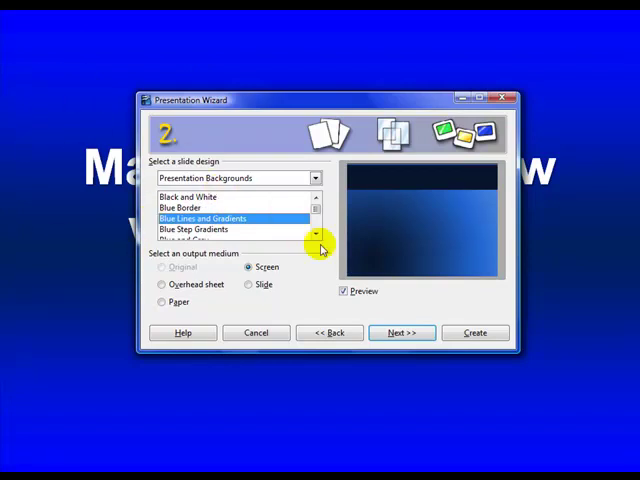
{"action": "left_click", "coordinate": [200, 230]}
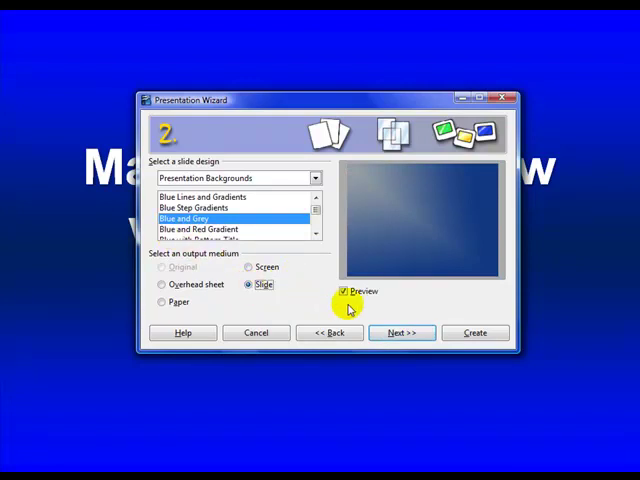
{"action": "left_click", "coordinate": [400, 332]}
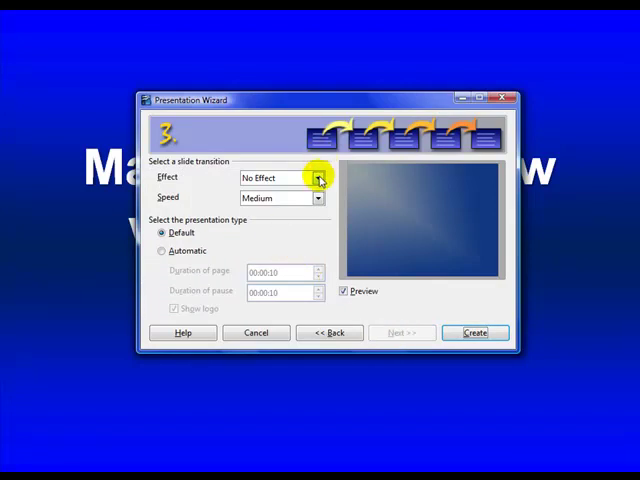
- Set the transition effect to Wipe Down at Medium speed and create the presentation
{"action": "left_click", "coordinate": [318, 176]}
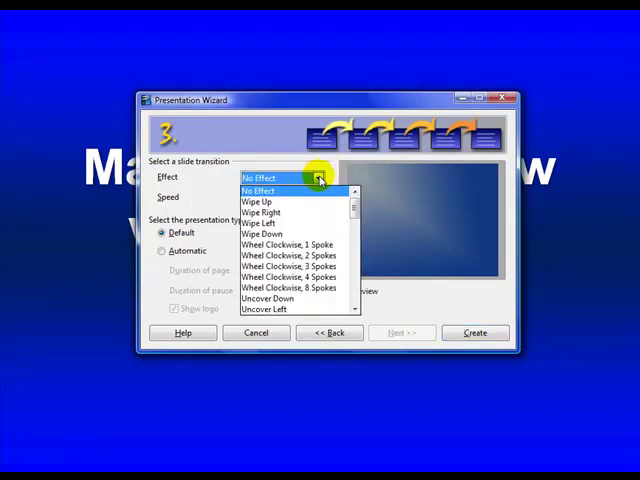
{"action": "mouse_move", "coordinate": [290, 232]}
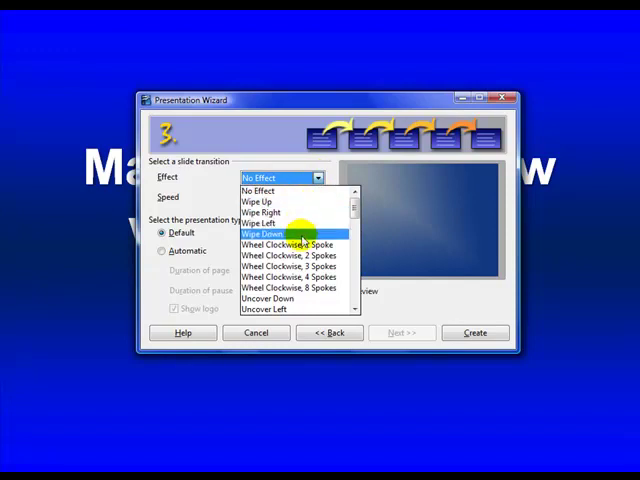
{"action": "left_click", "coordinate": [264, 234]}
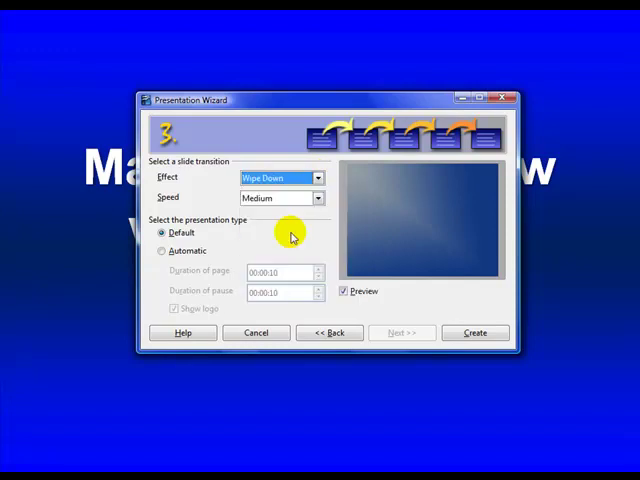
{"action": "left_click", "coordinate": [316, 196]}
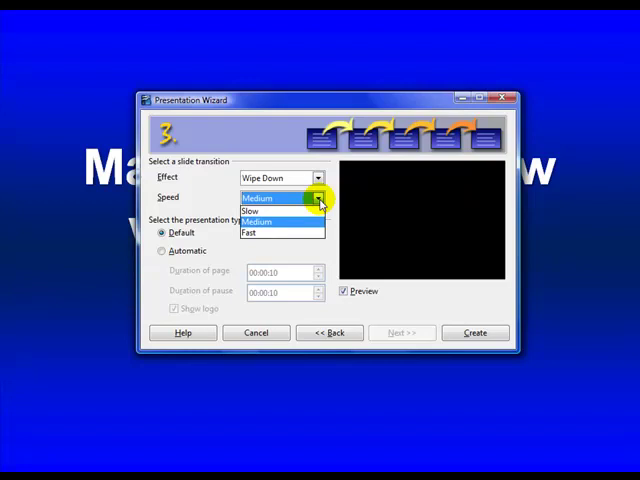
{"action": "left_click", "coordinate": [258, 220]}
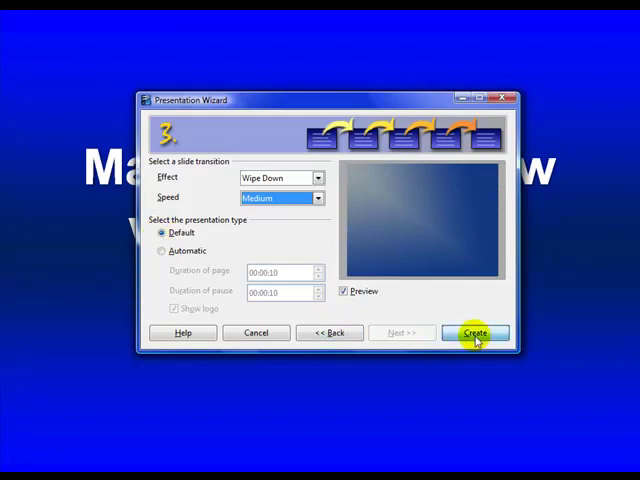
{"action": "left_click", "coordinate": [476, 332]}
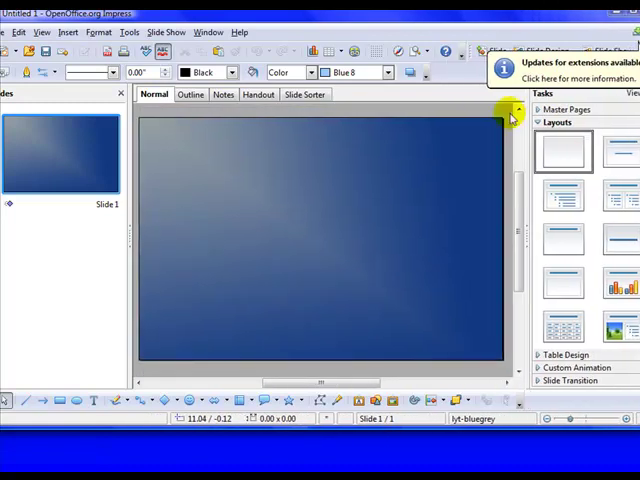
- Dismiss the extensions update notice on the new one-slide presentation
{"action": "left_click", "coordinate": [512, 116]}
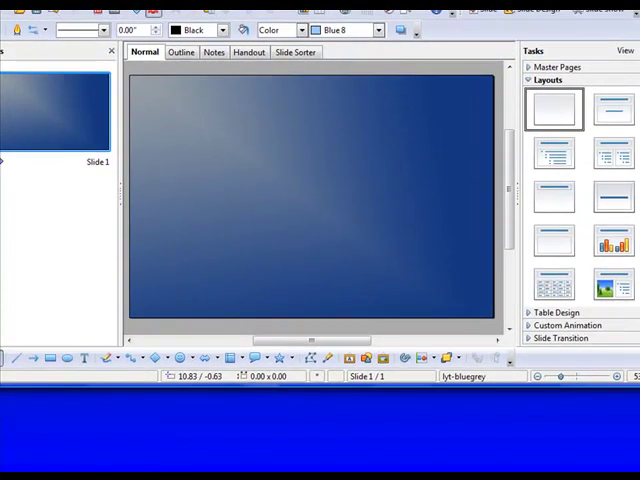
- Try the Title Only layout, apply the Title, Text layout and place the cursor in the title box
{"action": "left_click", "coordinate": [552, 156]}
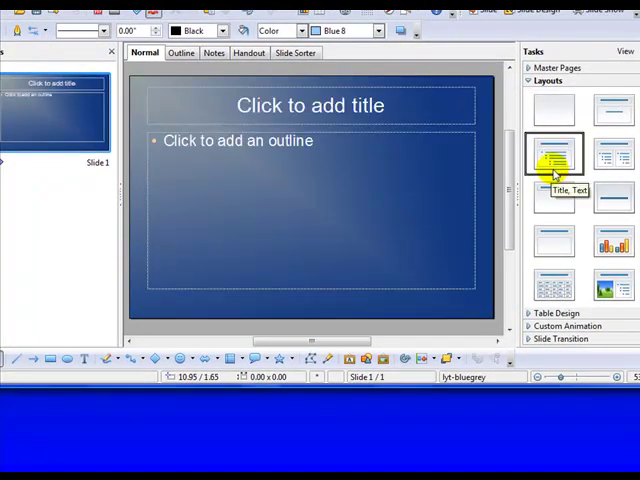
{"action": "left_click", "coordinate": [556, 240]}
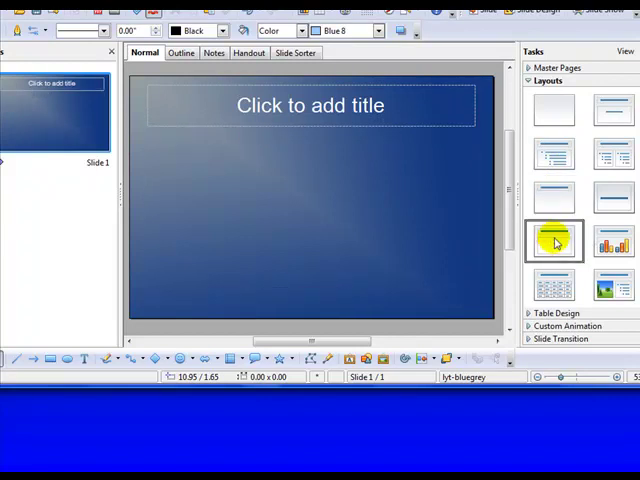
{"action": "left_click", "coordinate": [556, 240]}
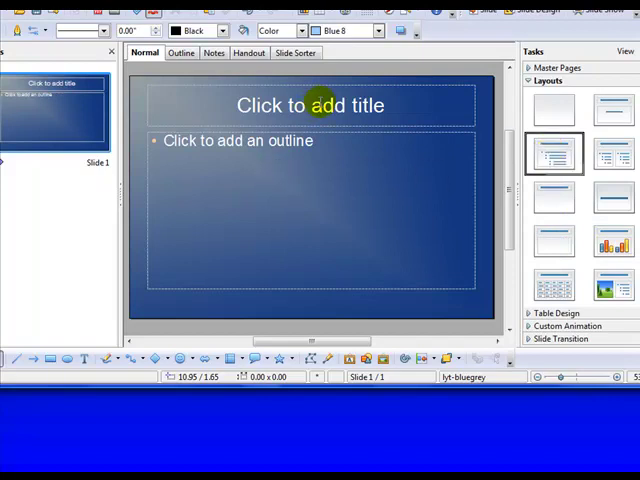
{"action": "left_click", "coordinate": [310, 104]}
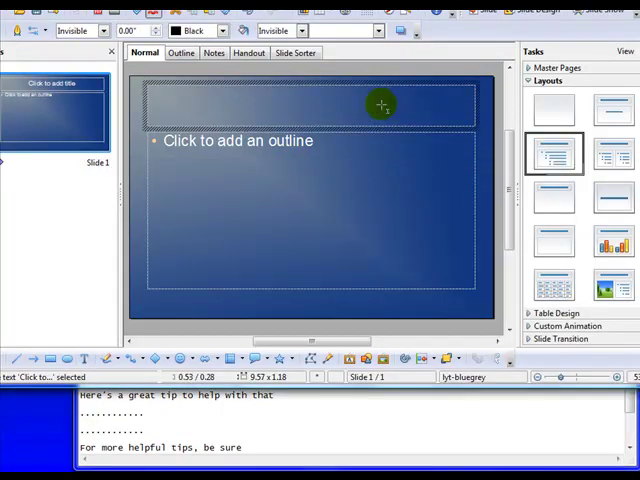
- Enter the title 'Are You Tired of Losing Money on the Stock Market'
{"action": "type", "text": "Are You"}
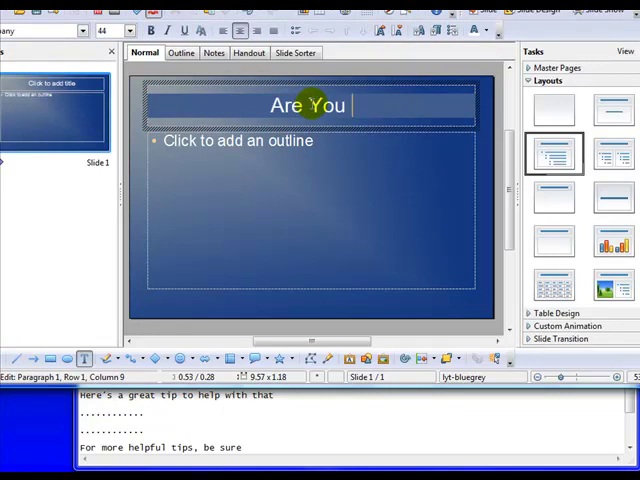
{"action": "type", "text": "Tired of Losing Money on the Stock Market"}
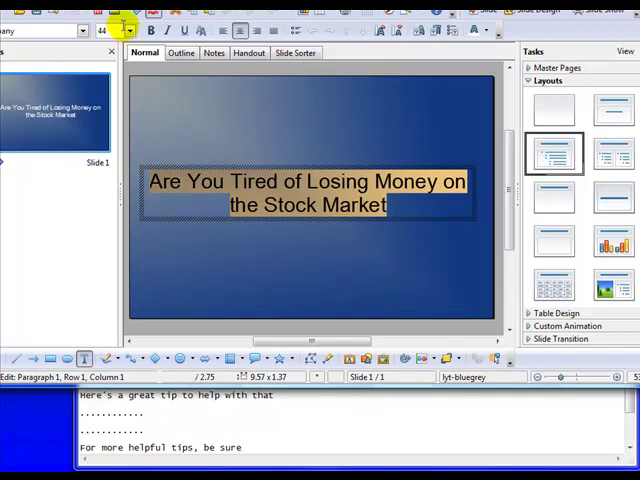
- Enlarge the selected title text to 72 pt
{"action": "left_click", "coordinate": [124, 28]}
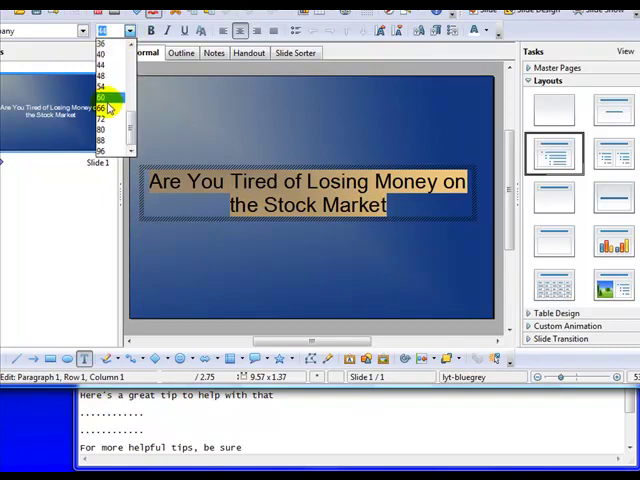
{"action": "left_click", "coordinate": [100, 98]}
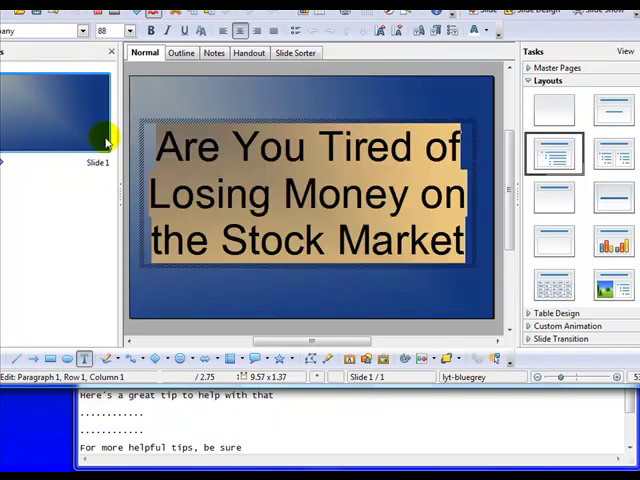
{"action": "left_click", "coordinate": [124, 30]}
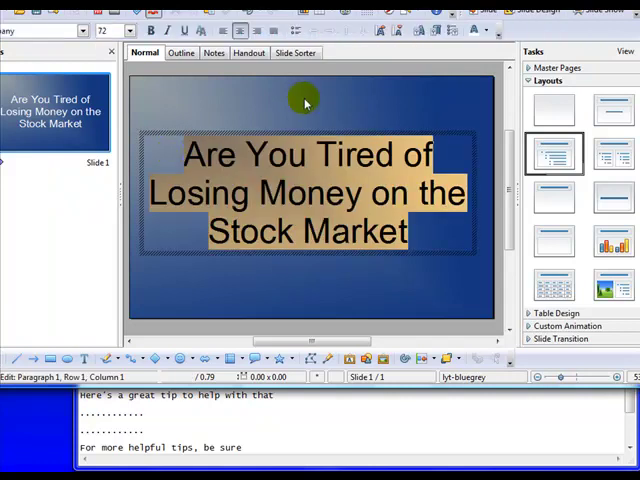
- Set the title font to white Cooper Black and end the question with ' ?'
{"action": "left_click", "coordinate": [80, 32]}
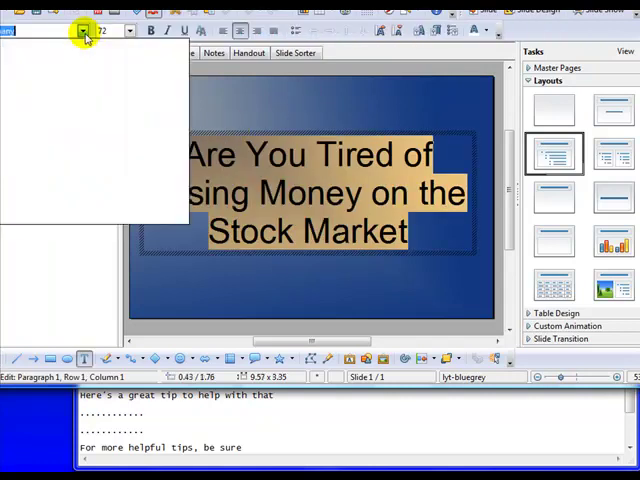
{"action": "left_click", "coordinate": [80, 30]}
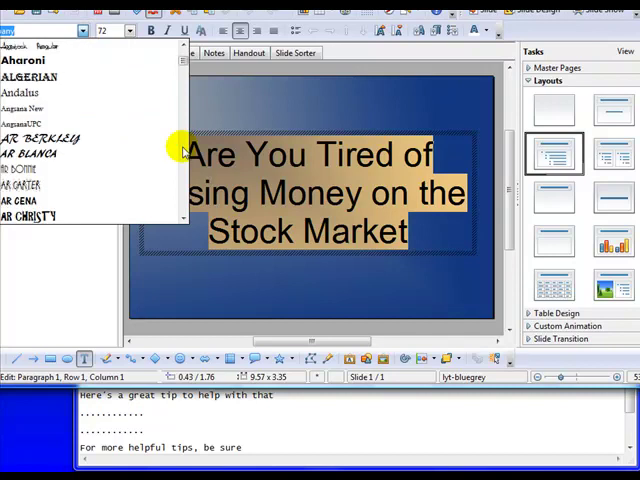
{"action": "scroll", "scroll_direction": "down", "scroll_amount": 3}
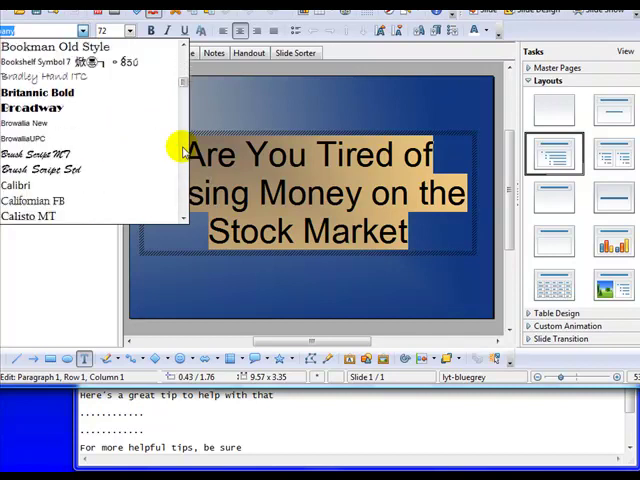
{"action": "scroll", "scroll_direction": "down", "scroll_amount": 3}
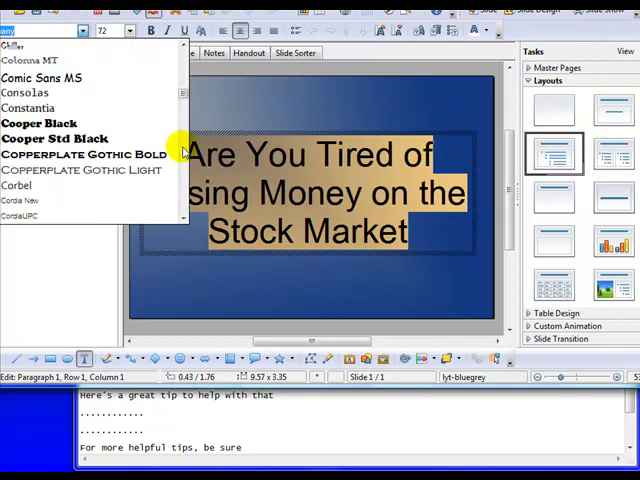
{"action": "left_click", "coordinate": [38, 122]}
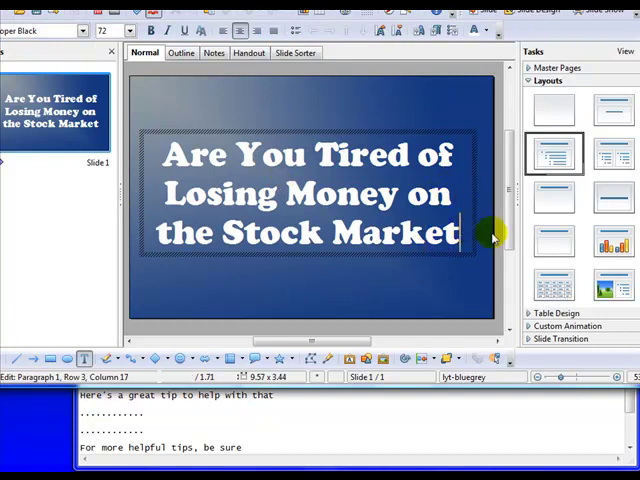
{"action": "type", "text": "?"}
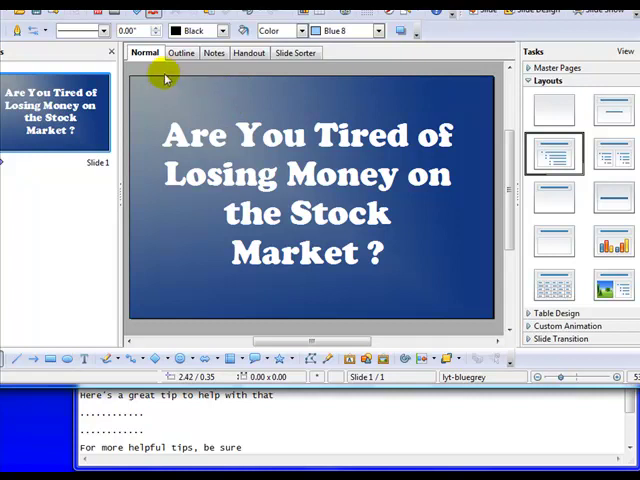
{"action": "mouse_move", "coordinate": [156, 72]}
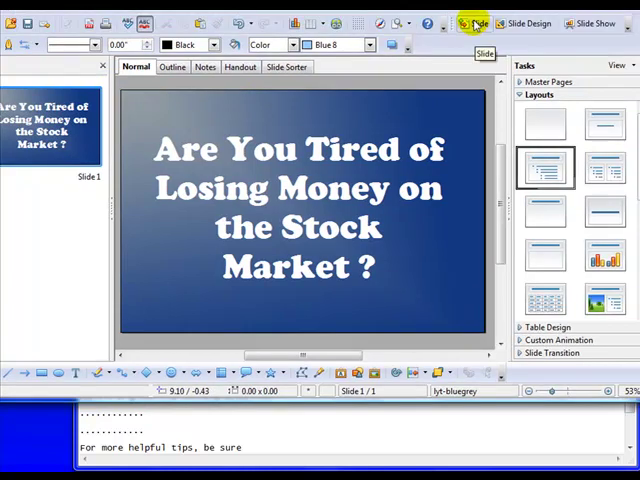
- Insert a new slide, then select Slide 1 and bring up its context menu to copy it
{"action": "left_click", "coordinate": [468, 24]}
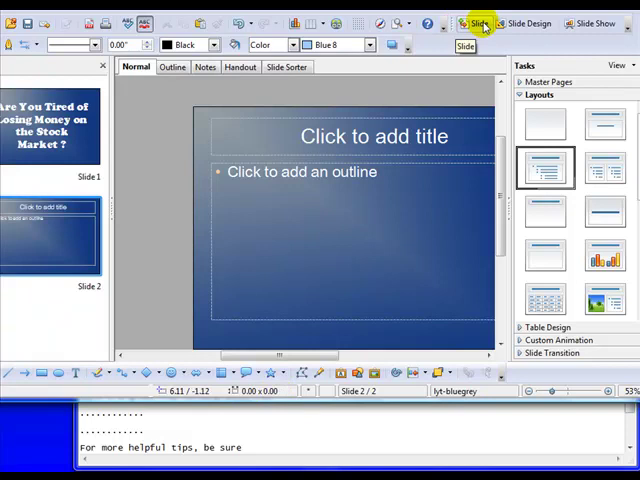
{"action": "left_click", "coordinate": [56, 130]}
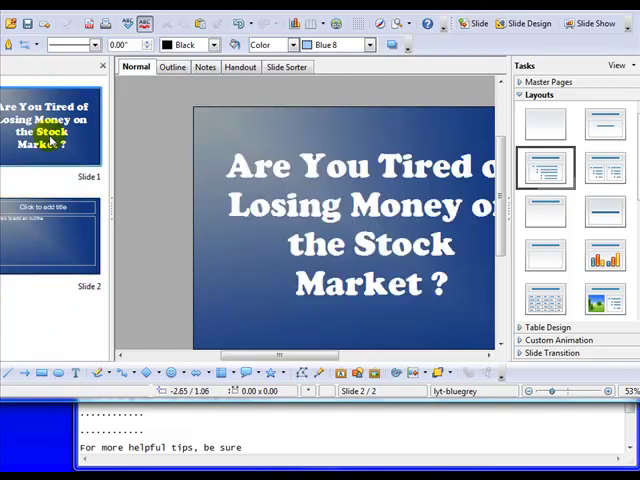
{"action": "right_click", "coordinate": [50, 130]}
{"action": "type", "text": "“Get"}
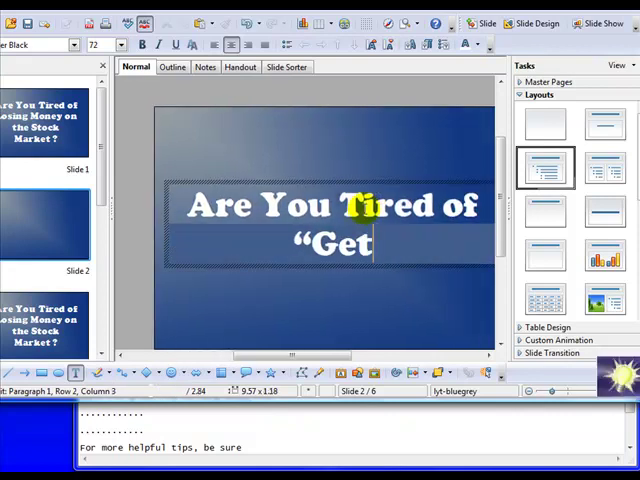
- Rewrite the second slide's title into a question about “Get Rich Quick” schemes
{"action": "type", "text": "Rich Qu"}
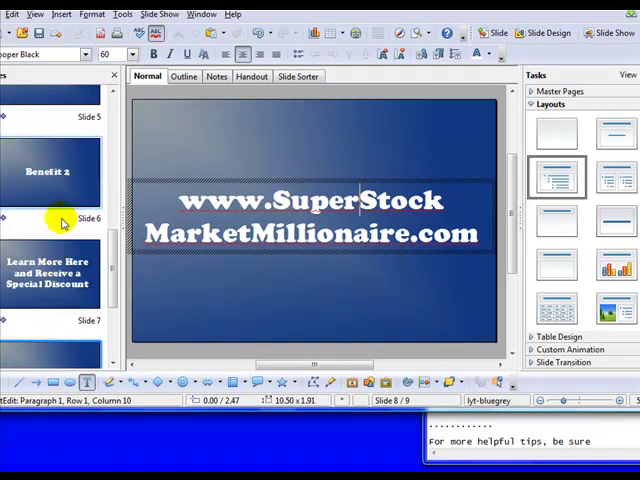
- Scroll the Slides pane through the eight-slide deck ending with the website address slide
{"action": "scroll", "scroll_direction": "down", "scroll_amount": 3}
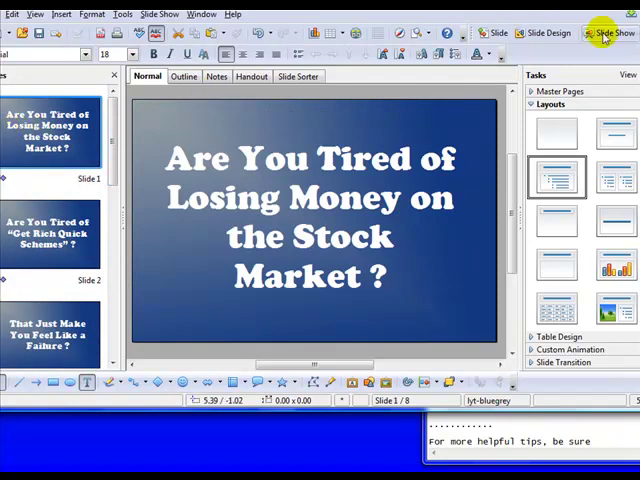
- Run the presentation as a slide show and return to editing slide 3
{"action": "left_click", "coordinate": [50, 330]}
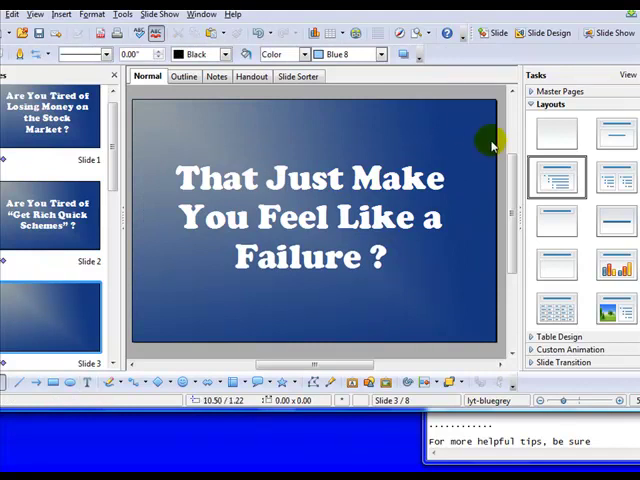
{"action": "mouse_move", "coordinate": [36, 156]}
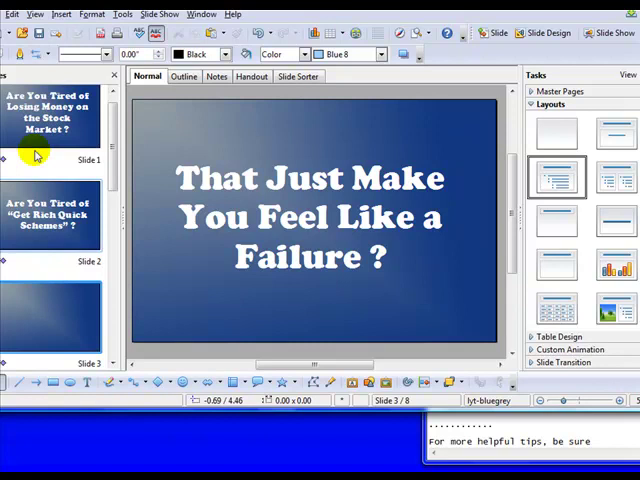